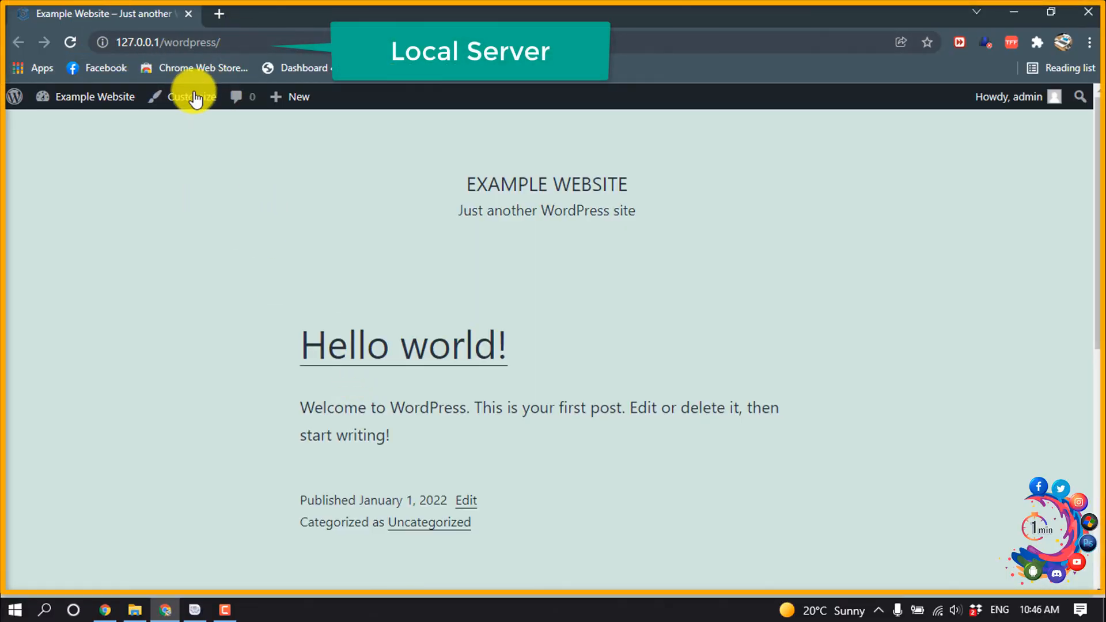
Reach the local site's admin dashboard and its Add New plugins page
scroll(down, 3)
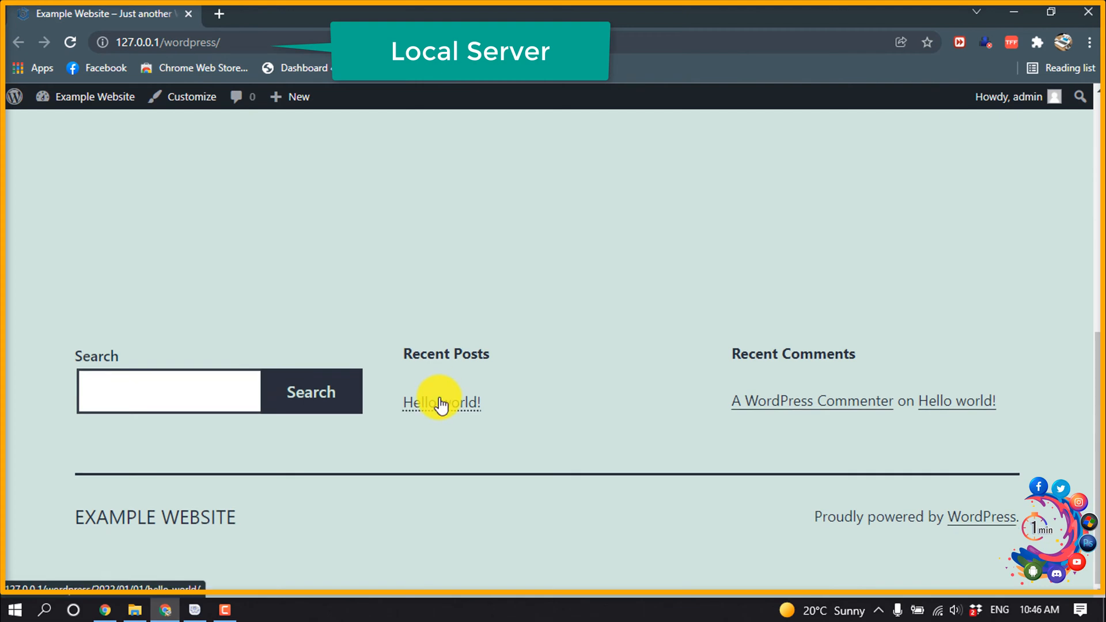
click(442, 402)
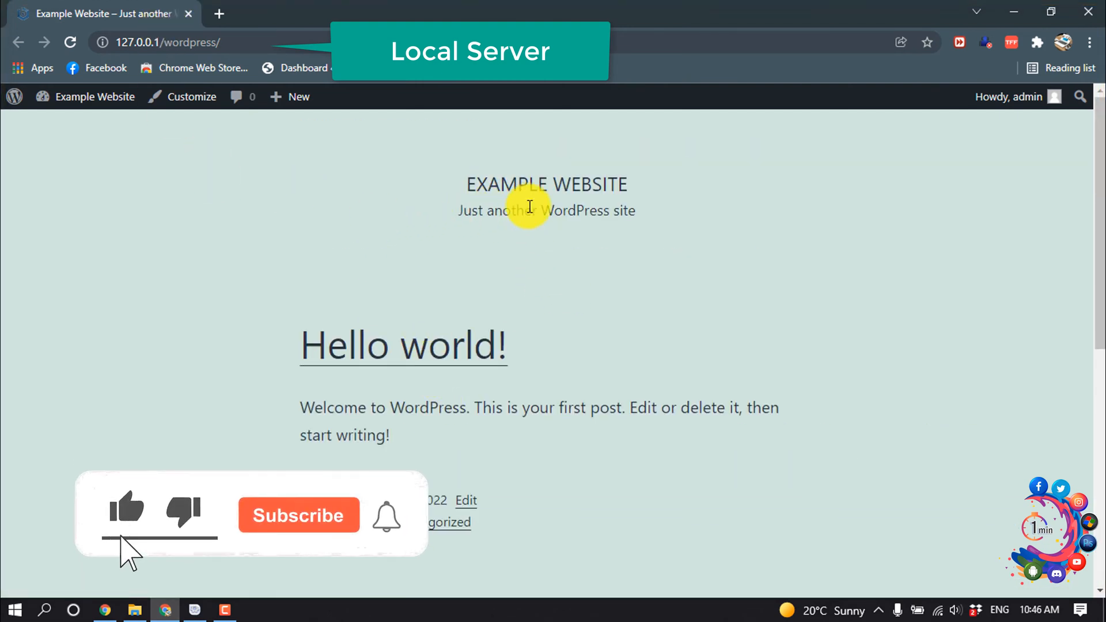
click(298, 517)
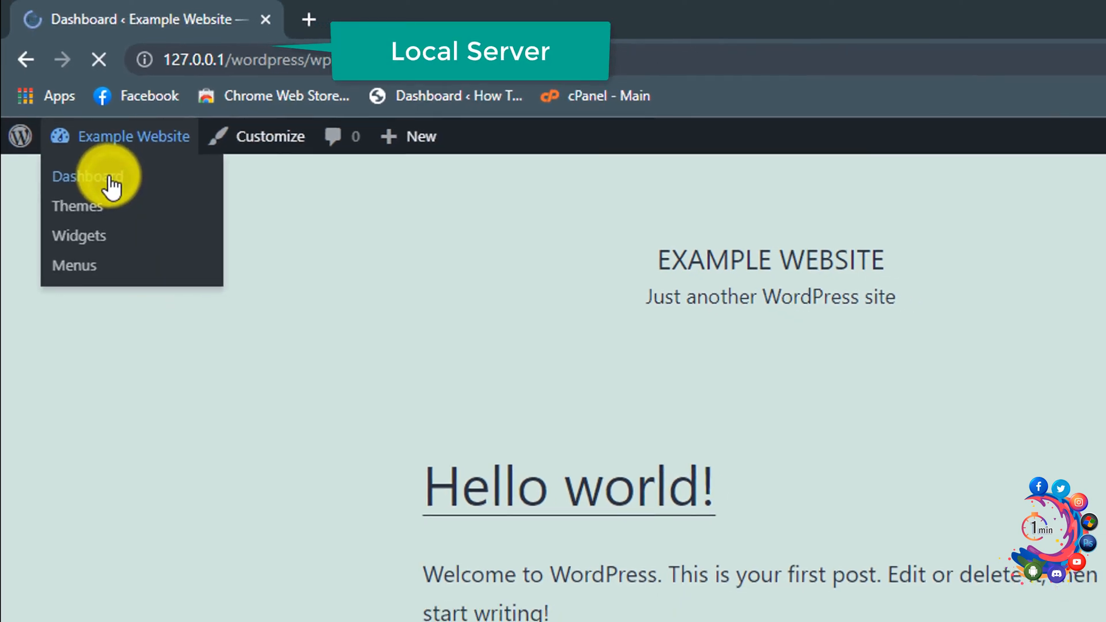
click(87, 177)
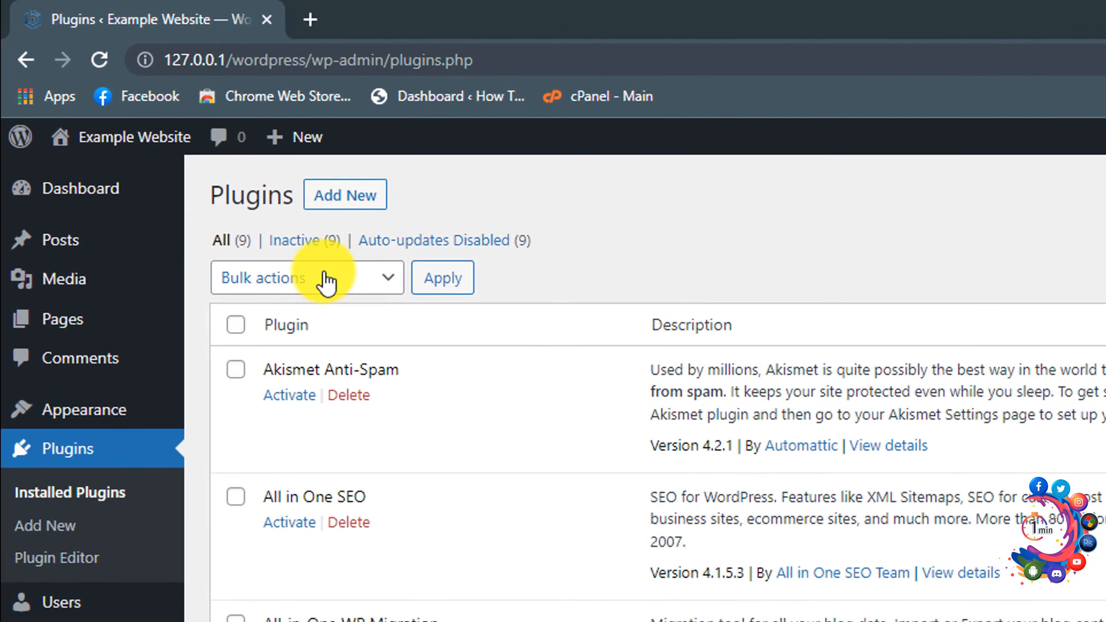
click(345, 196)
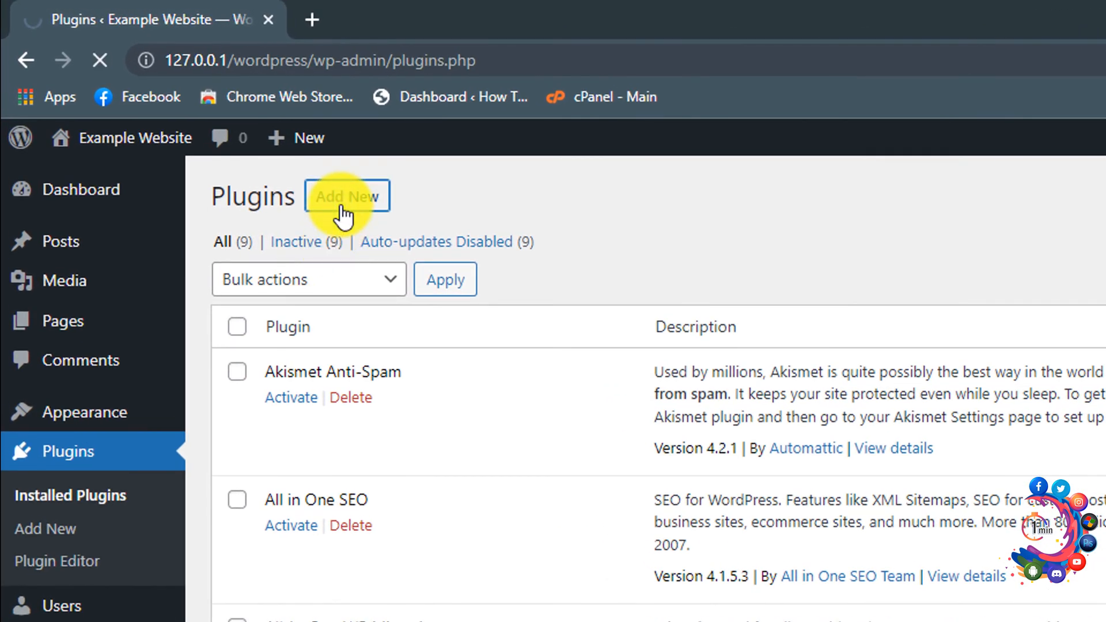
click(347, 196)
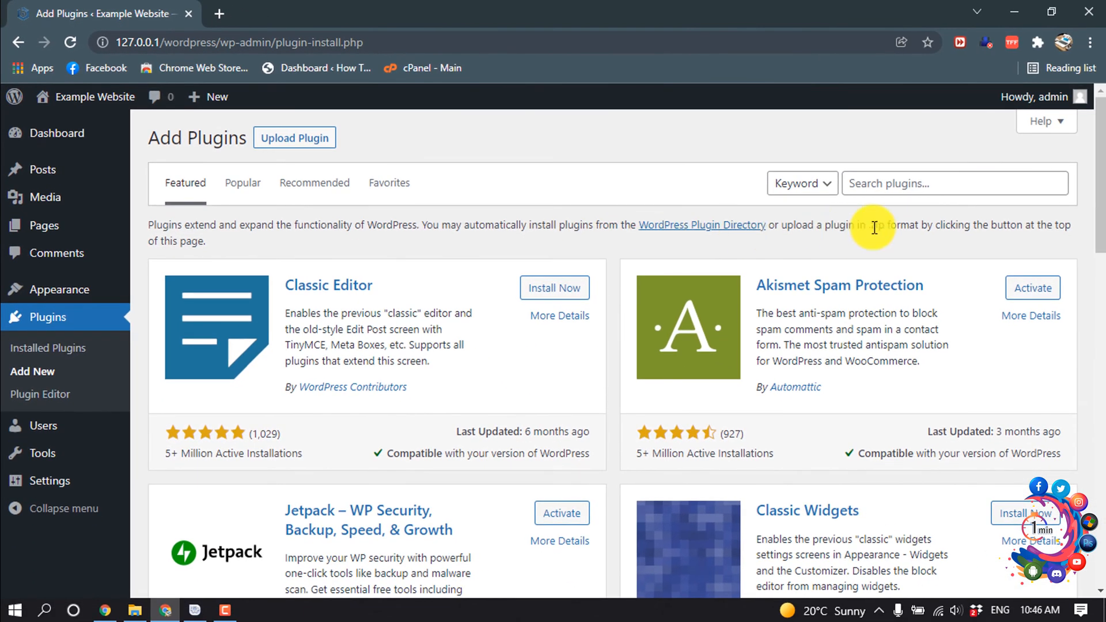
Search 'all in one', then install and activate All-in-One WP Migration locally
click(953, 183)
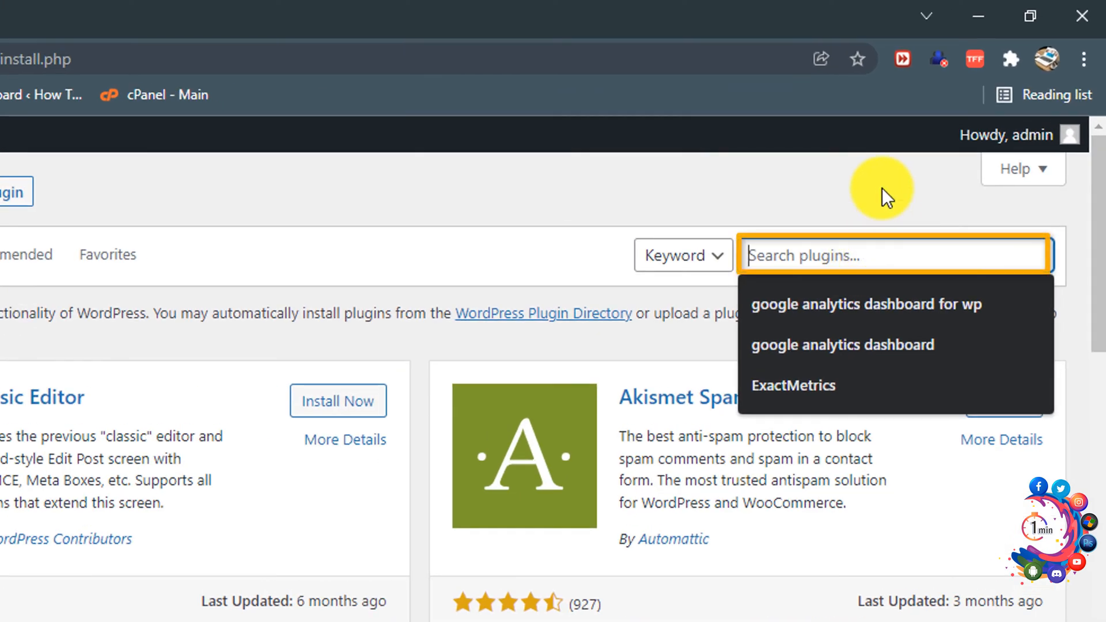
text(all in one)
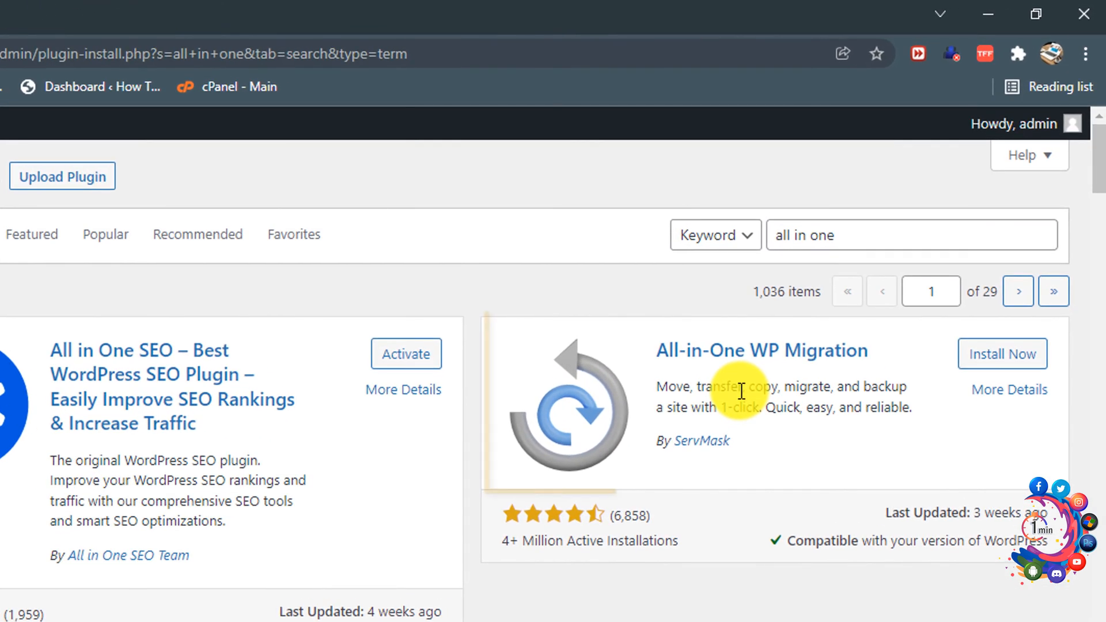
click(1002, 354)
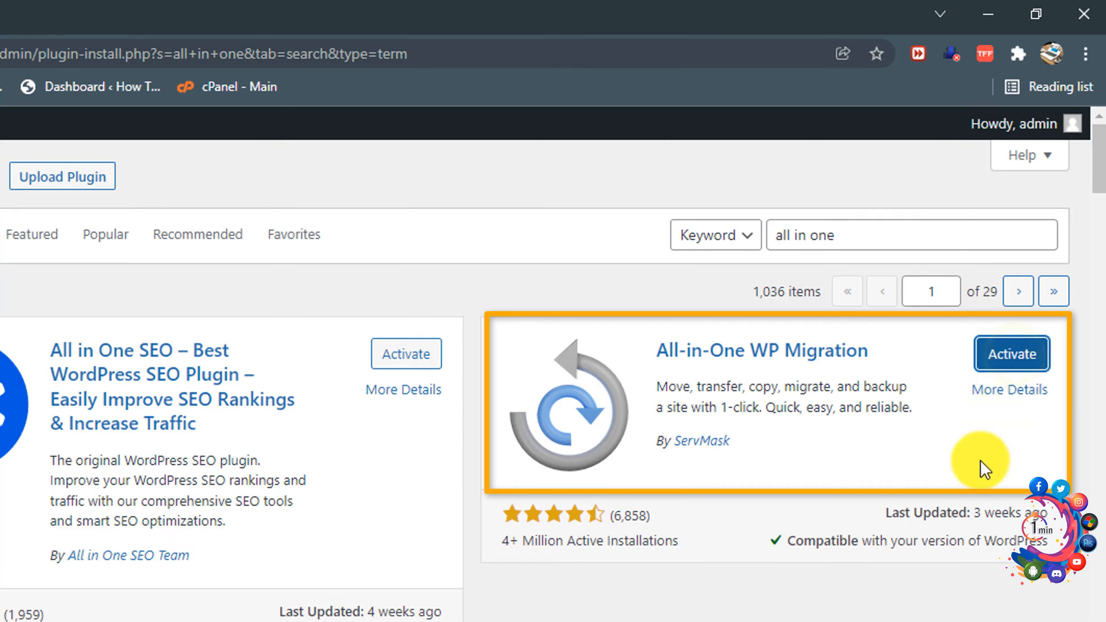
click(1010, 354)
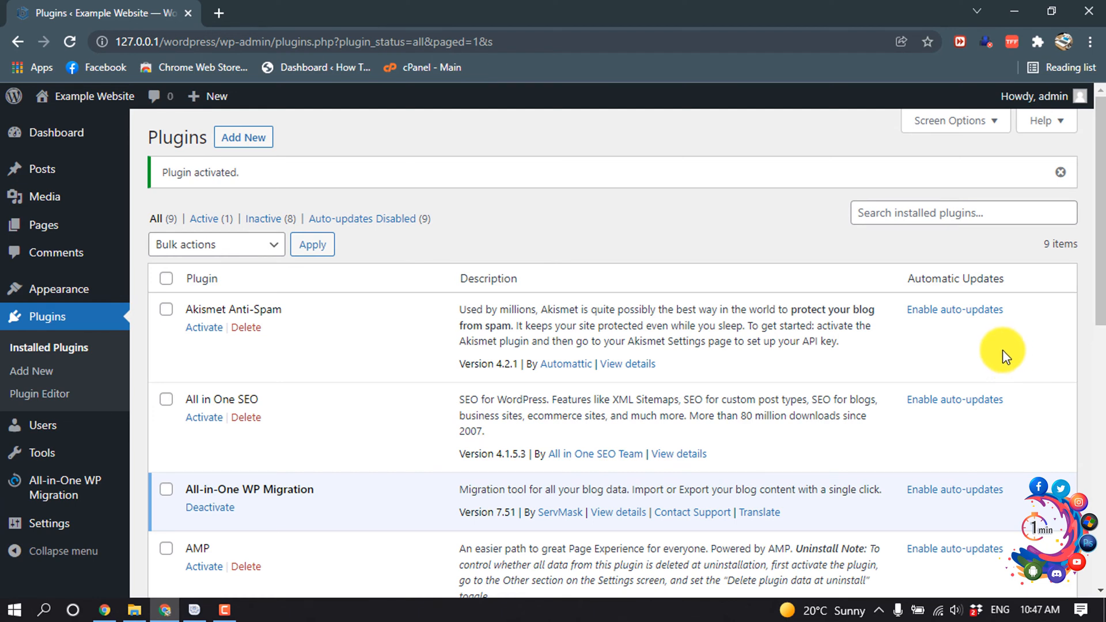
Search 'all in one' on the live site and install and activate All-in-One WP Migration there
click(218, 12)
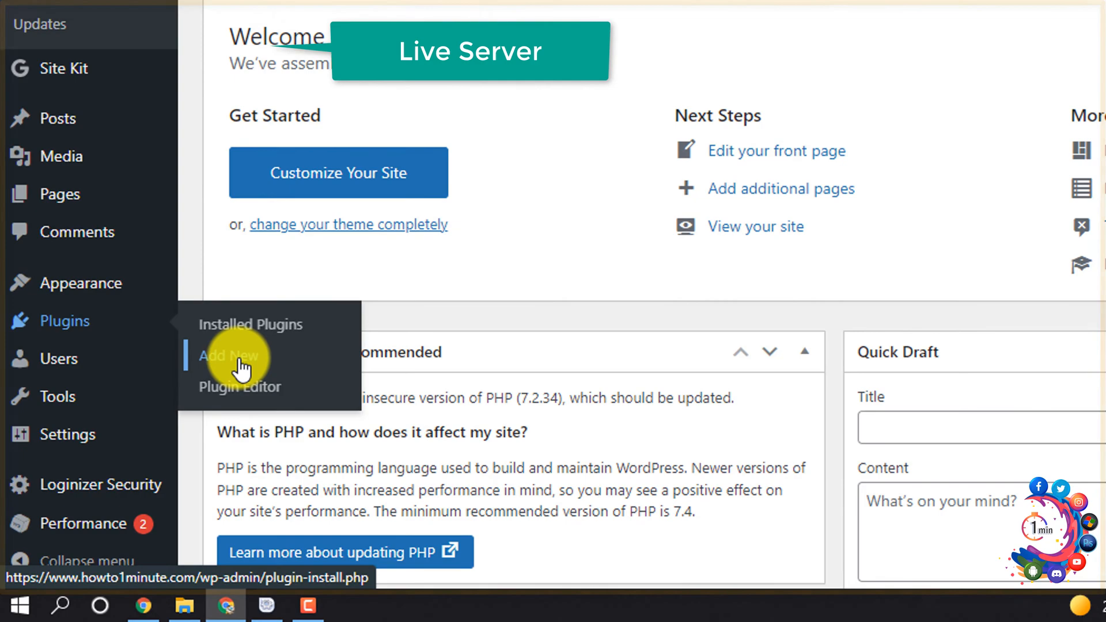
click(229, 356)
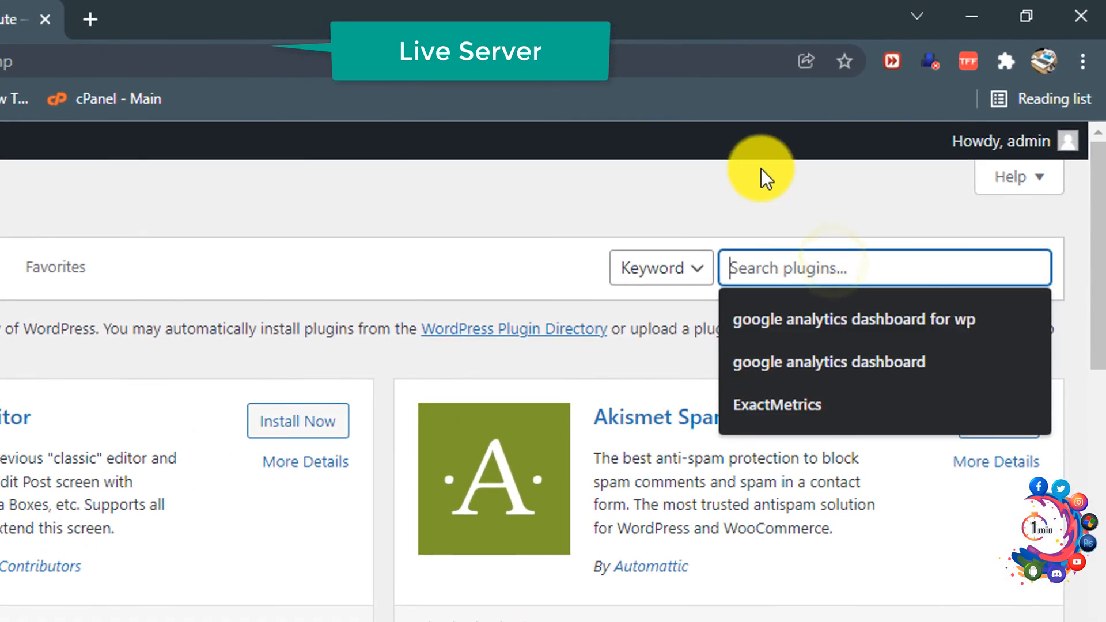
text(all in one)
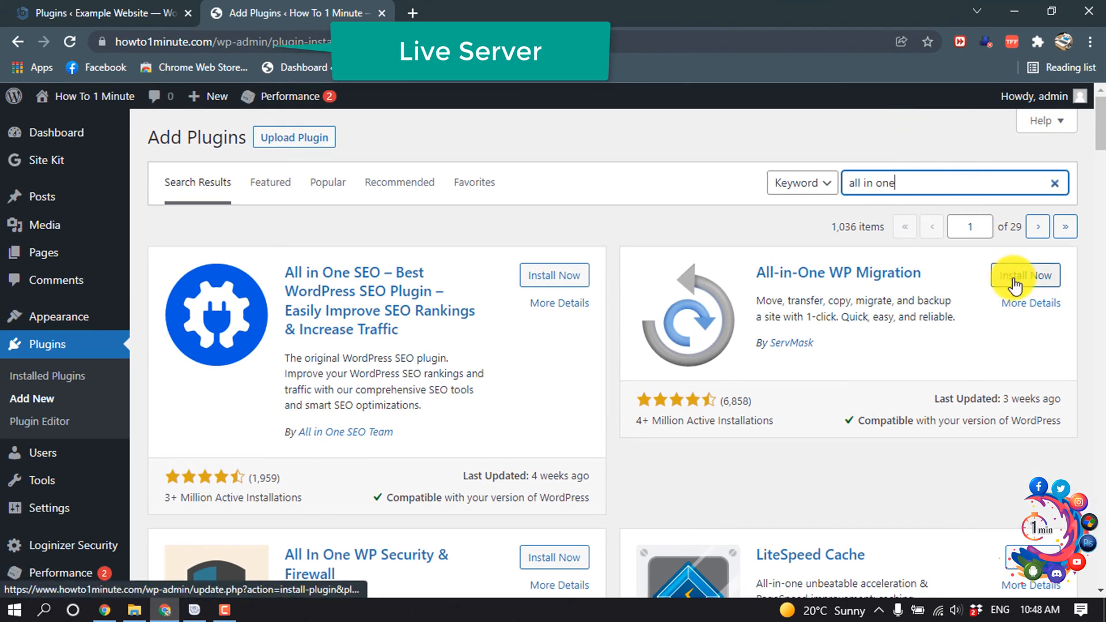
click(1022, 274)
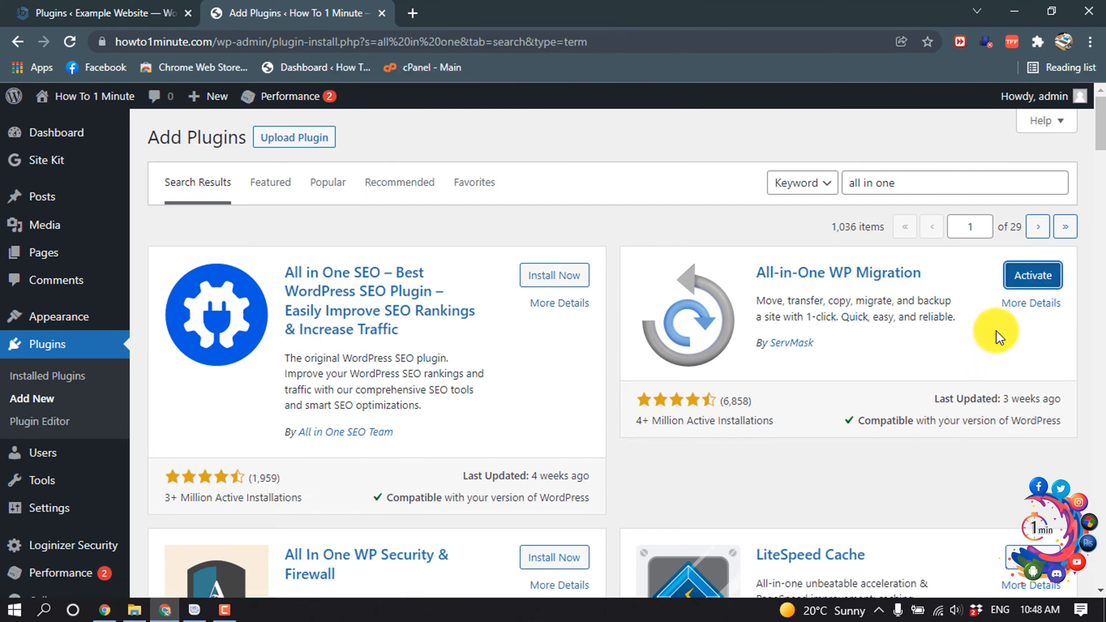
click(1033, 276)
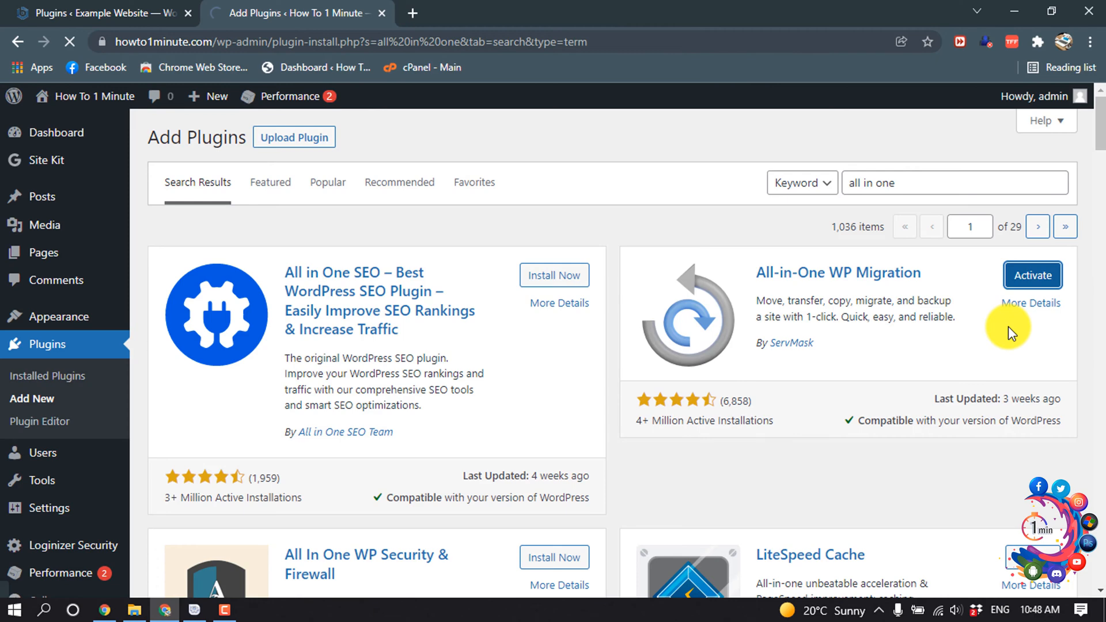
click(1033, 275)
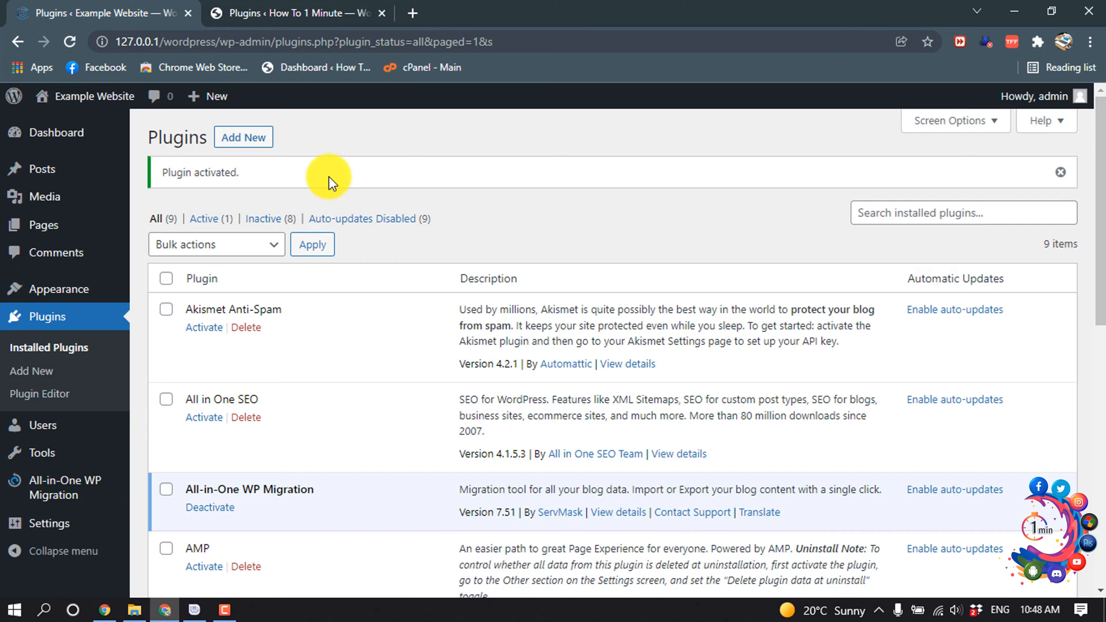
Switch back to the local site's admin tab showing the activated migration plugin
click(296, 12)
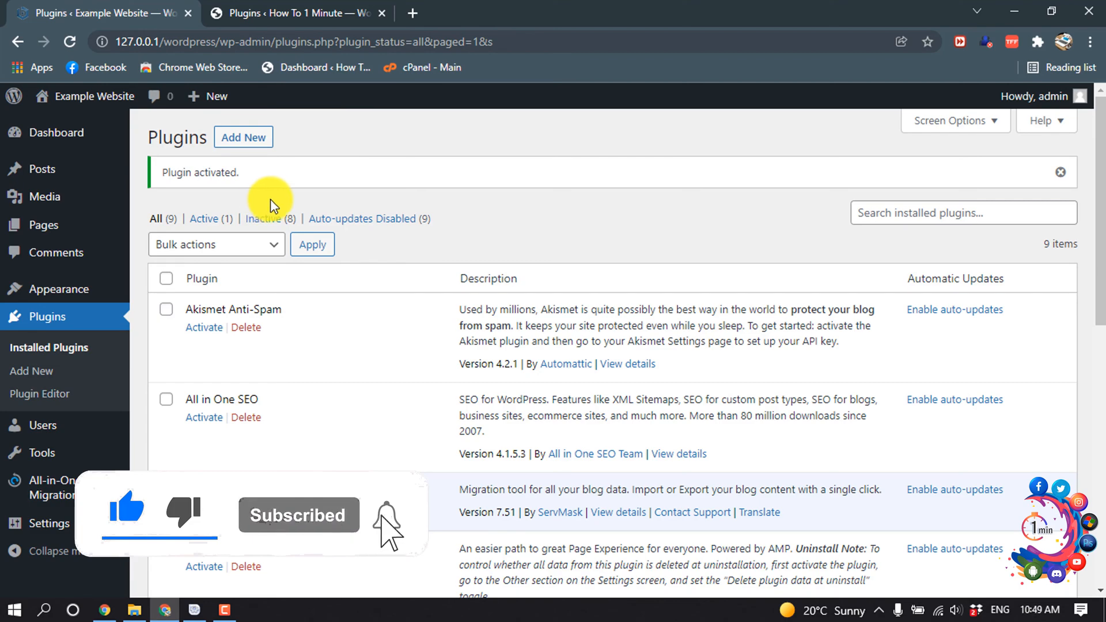
mouse_move(77, 423)
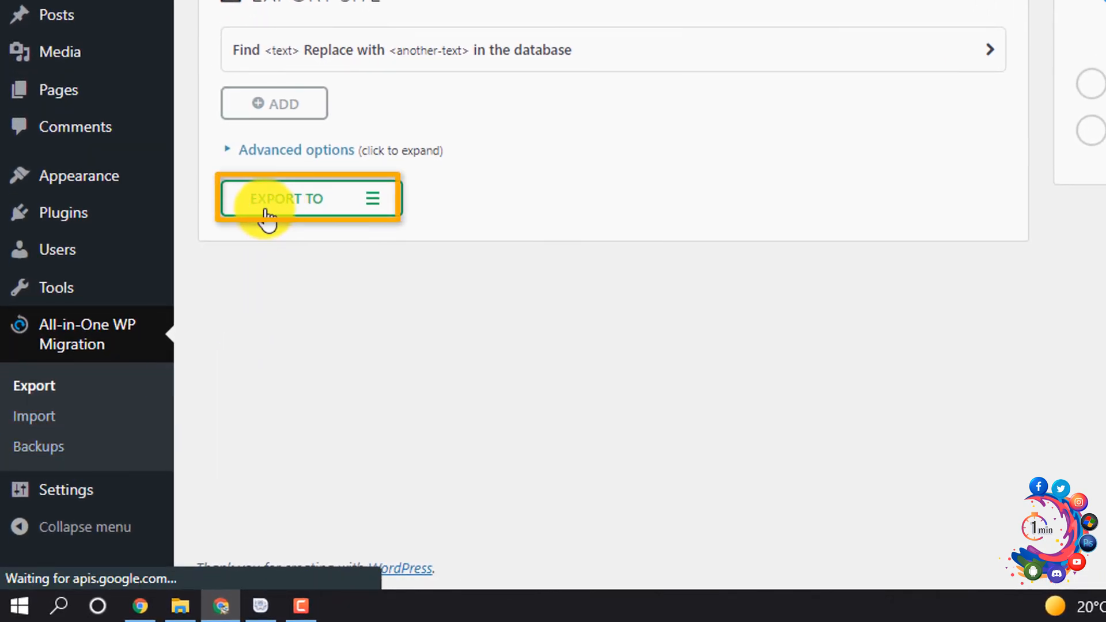
Export the whole local site to a .wpress file, download the 104 MB backup and dismiss the message
click(306, 198)
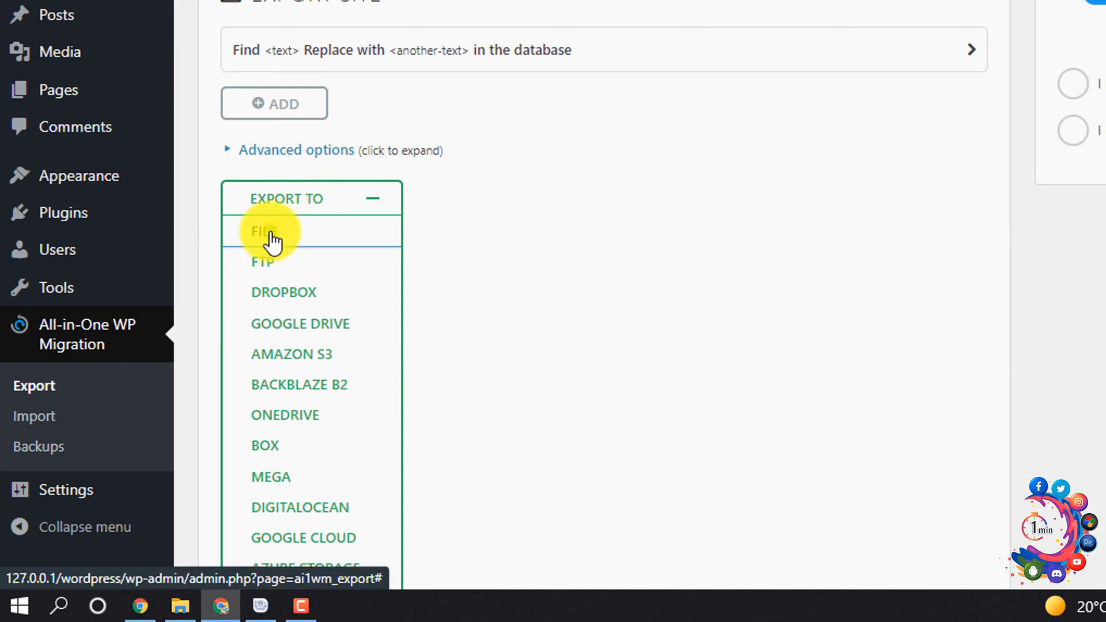
click(262, 231)
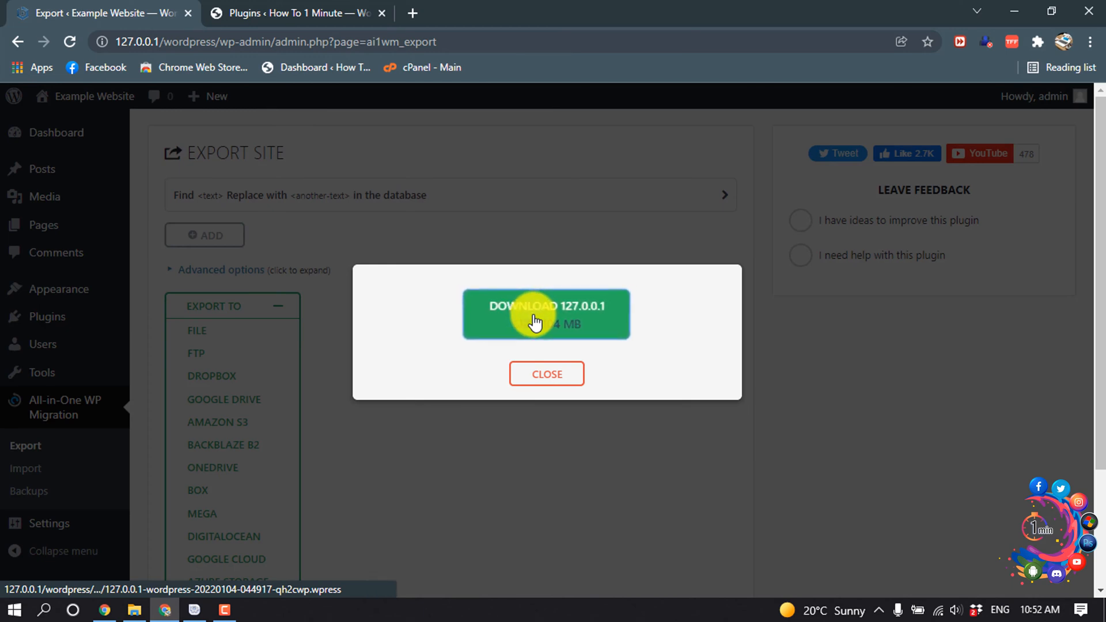
click(545, 315)
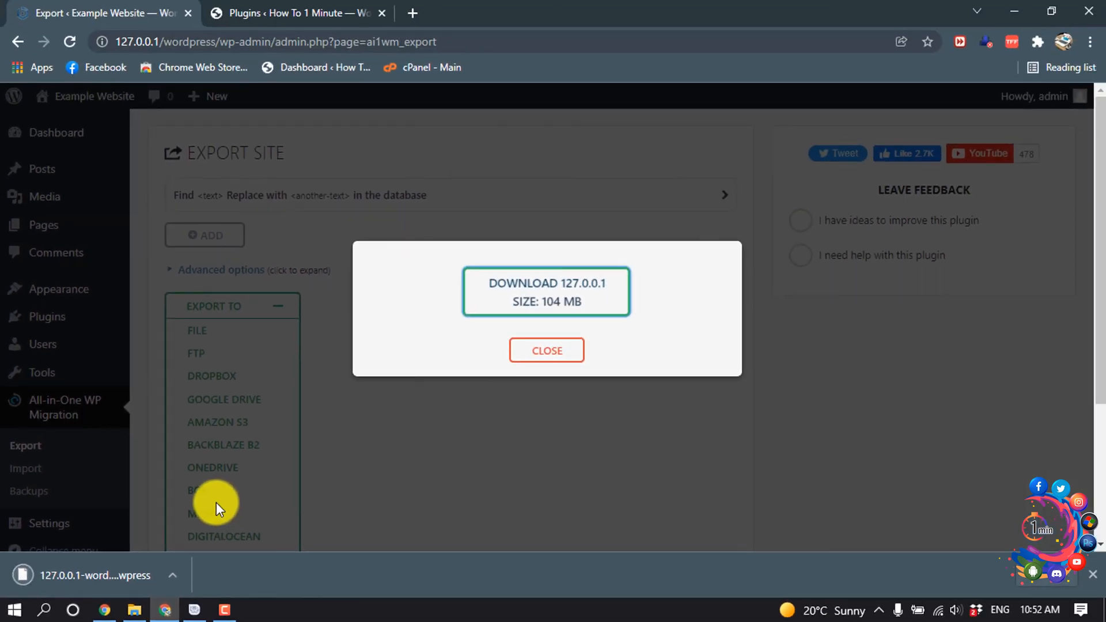
click(546, 350)
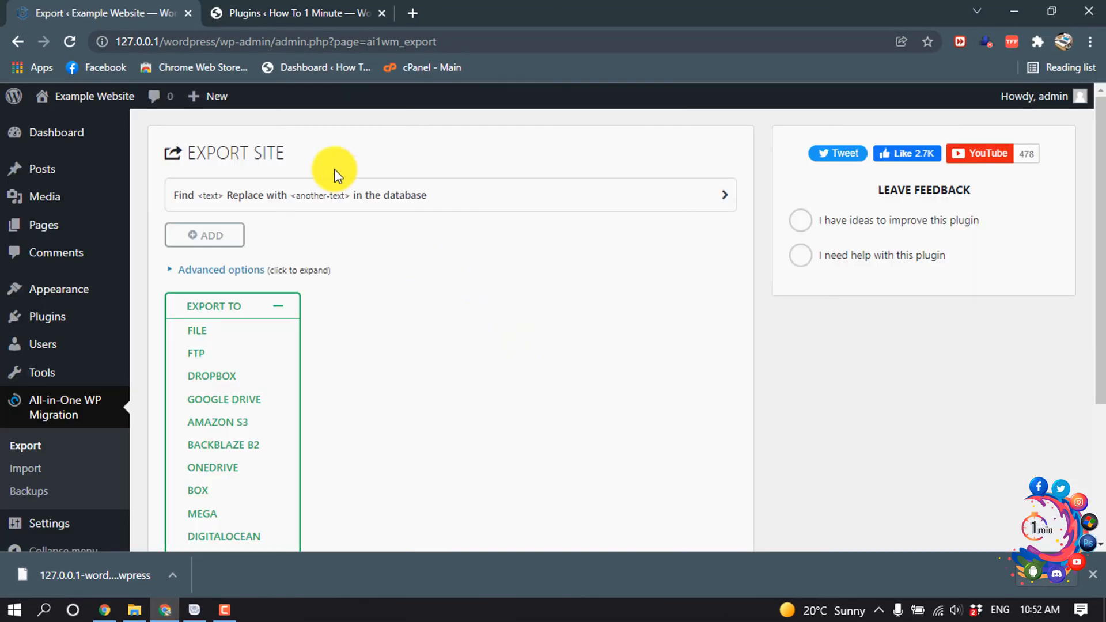
click(296, 12)
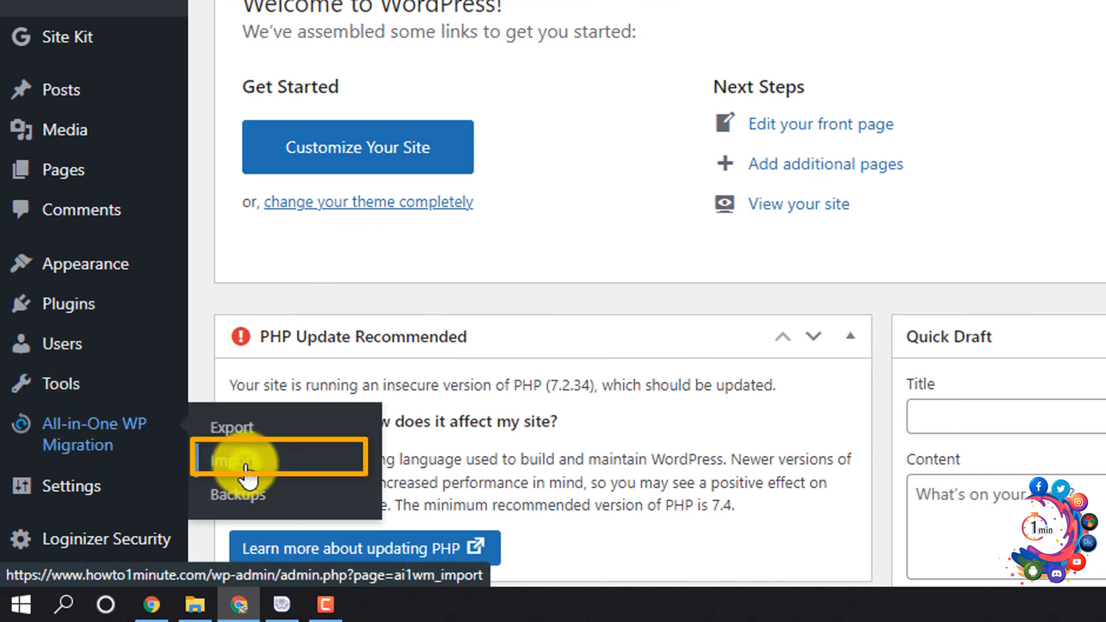
Import from file on the live site, choosing and uploading the downloaded .wpress backup
click(233, 461)
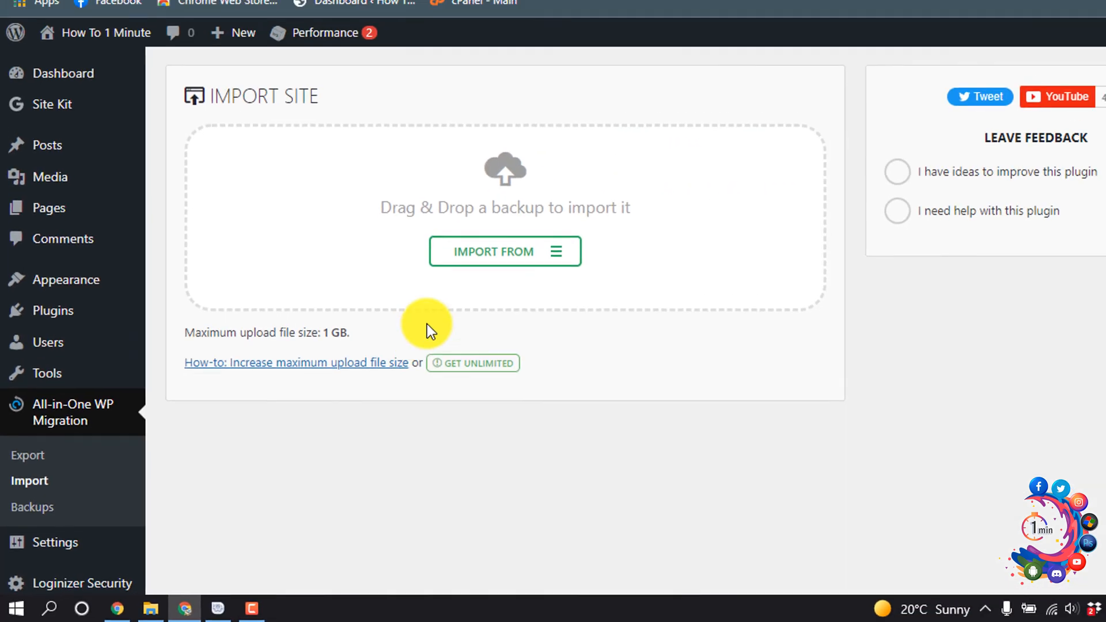
click(505, 251)
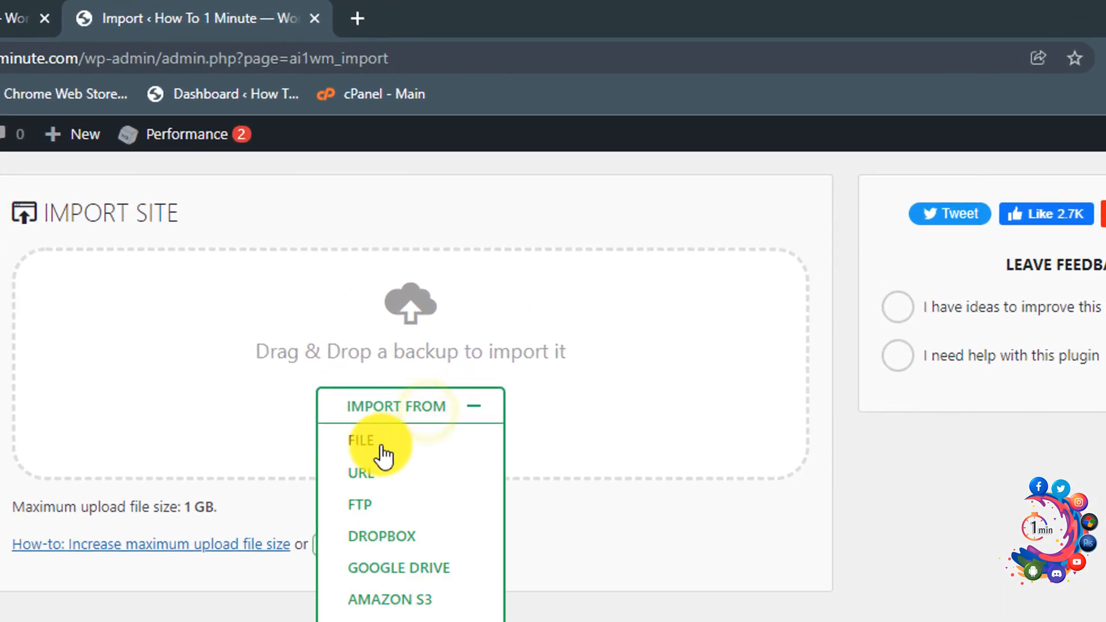
click(360, 441)
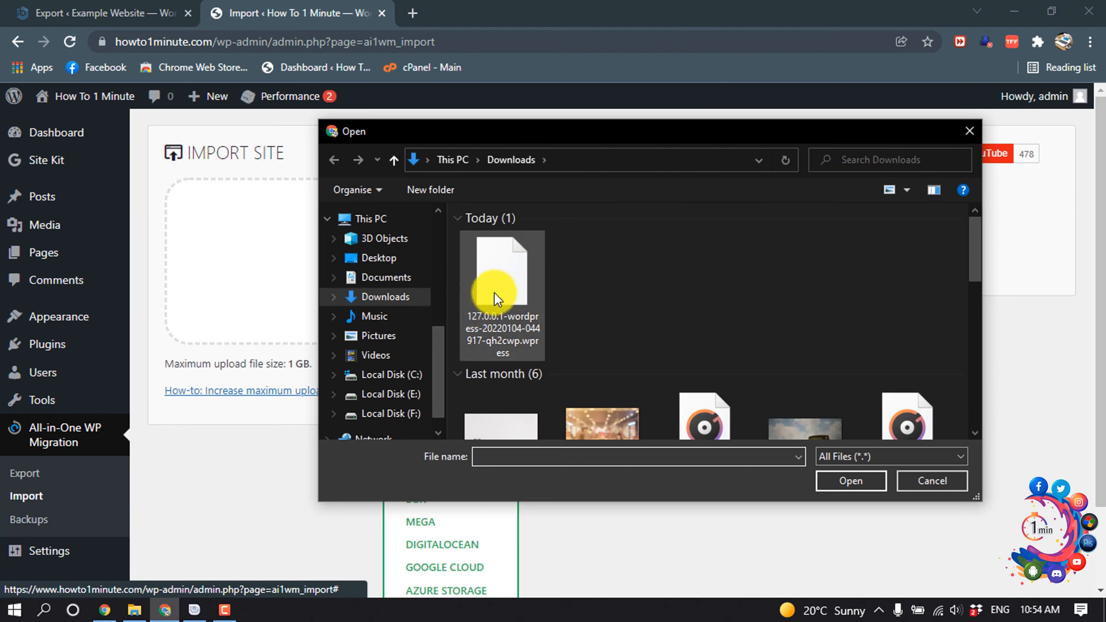
click(501, 269)
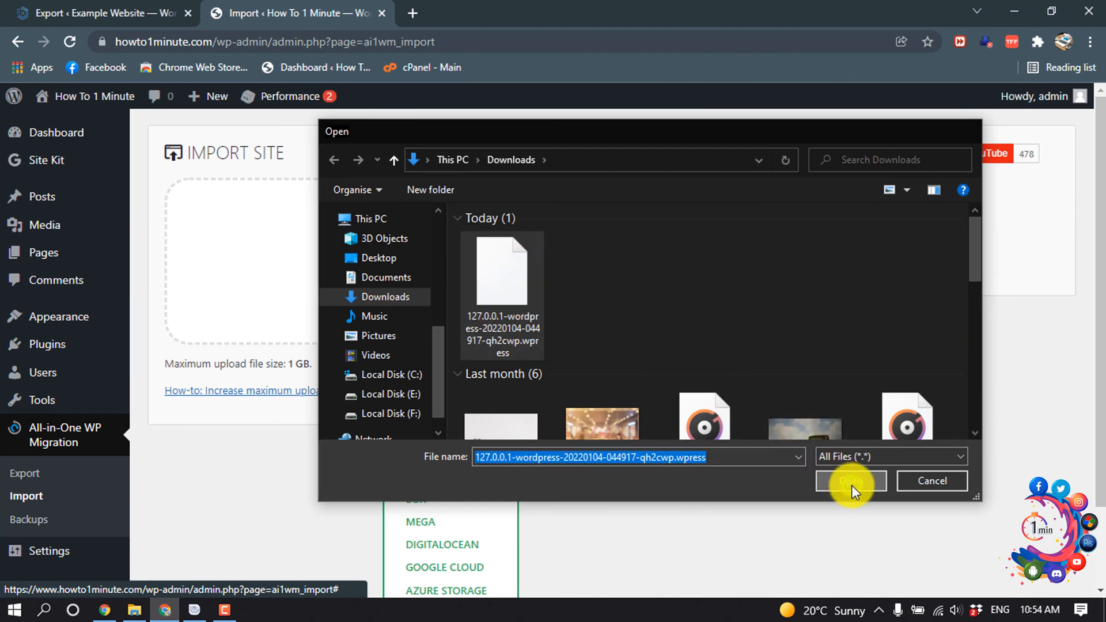
click(849, 482)
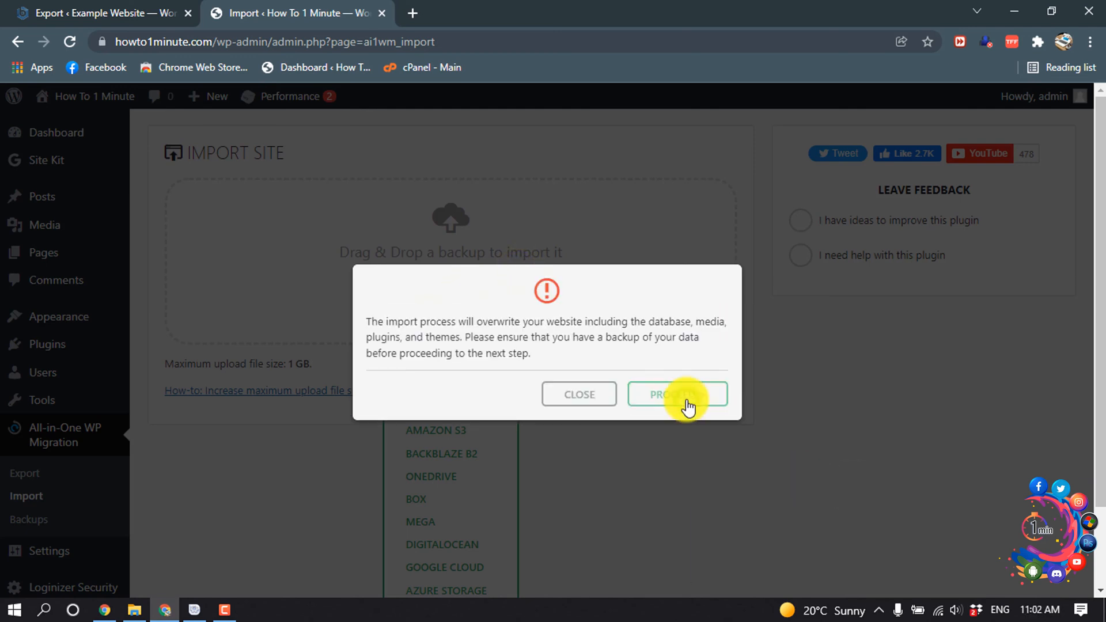
Proceed through the overwrite warning and finish the successful import
click(677, 394)
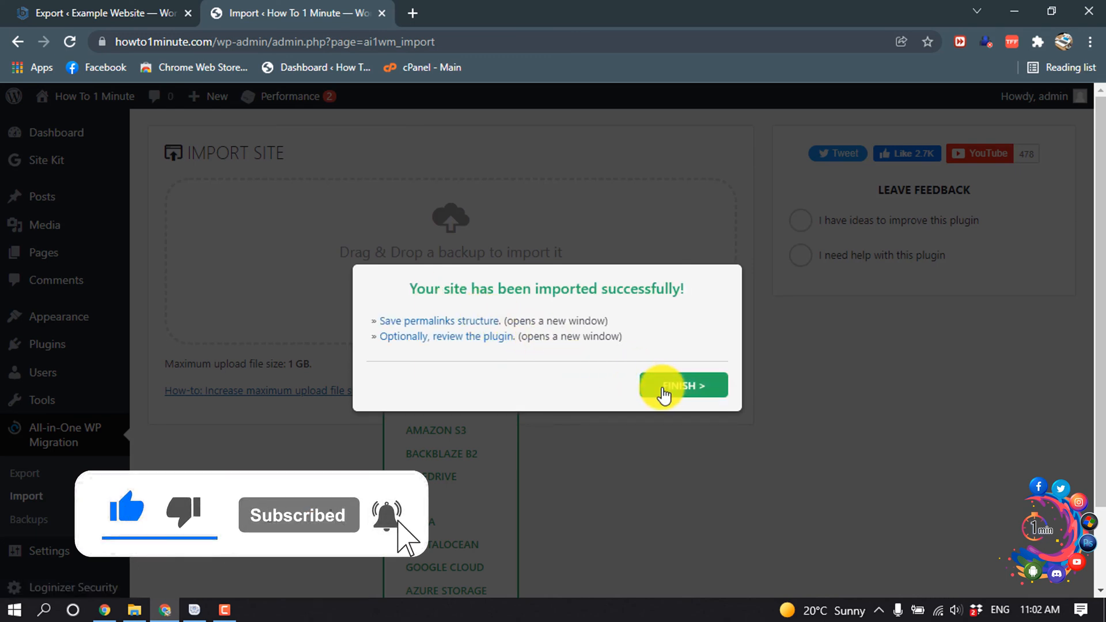
click(682, 385)
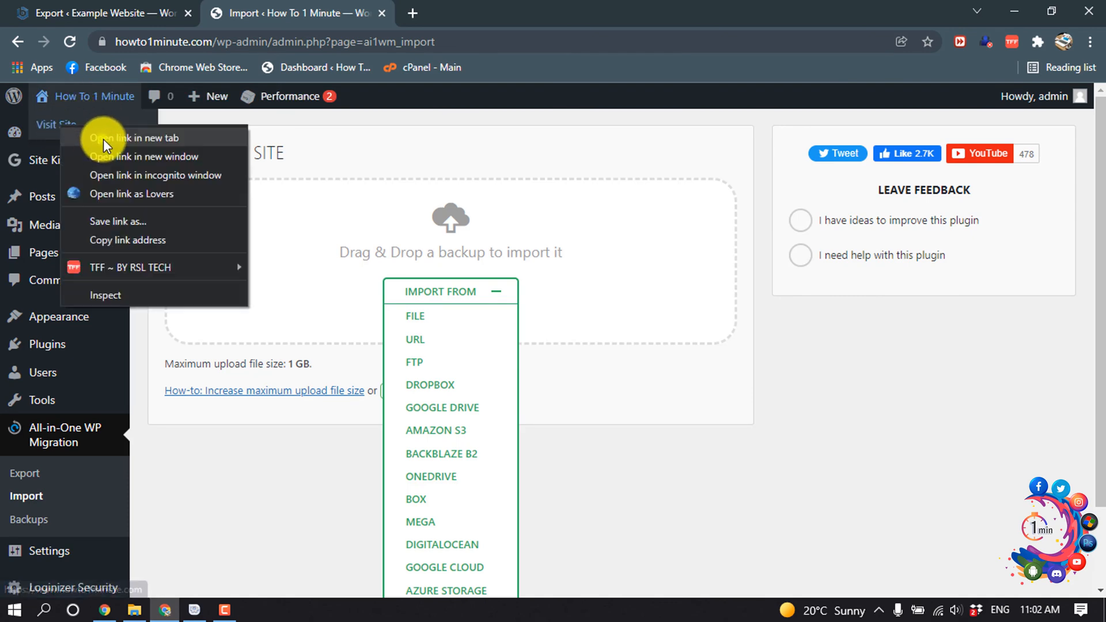
View the live site's front page in a new tab, now showing the Hello world post
click(138, 138)
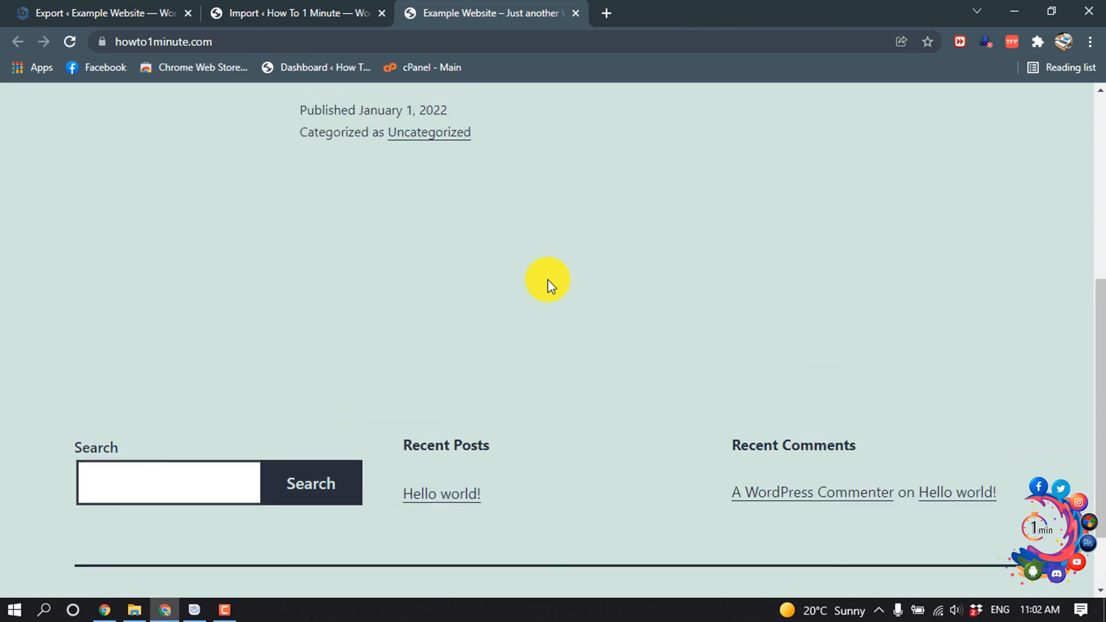